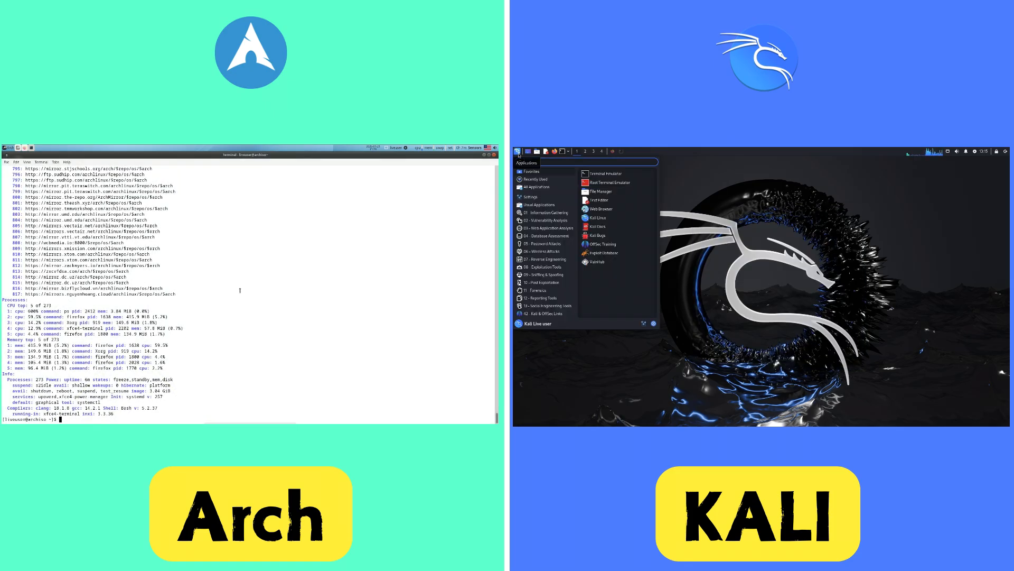
# Run neofetch, close the Arch terminal, and open Kali Tools in Kali's Firefox.
pyautogui.click(536, 187)
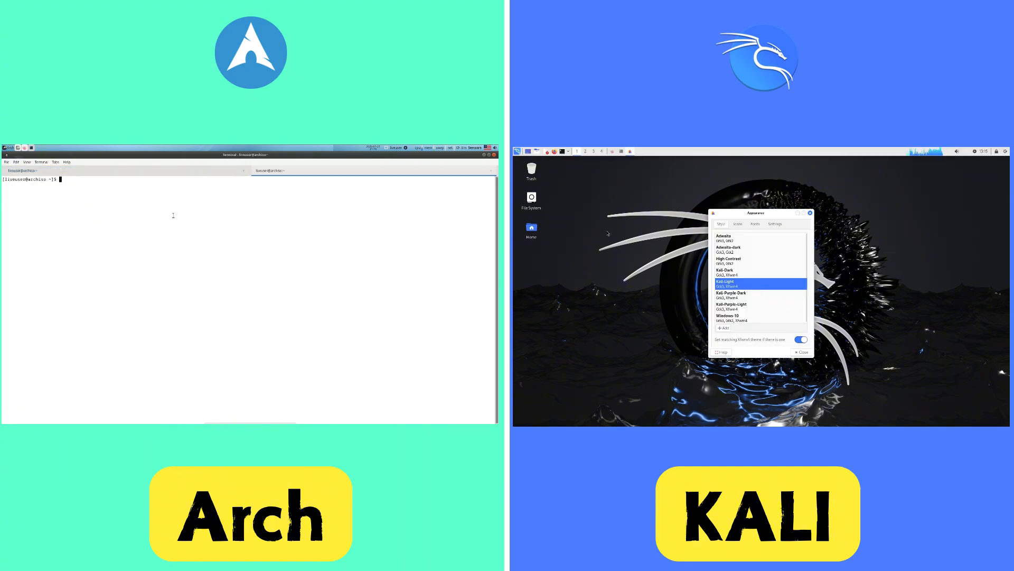
pyautogui.write('neofetch')
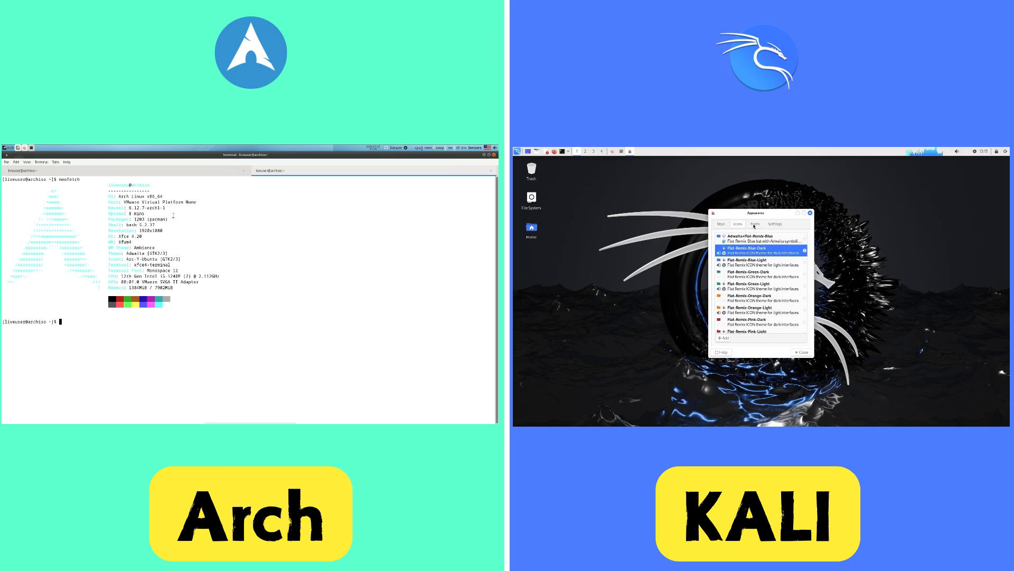
pyautogui.click(720, 223)
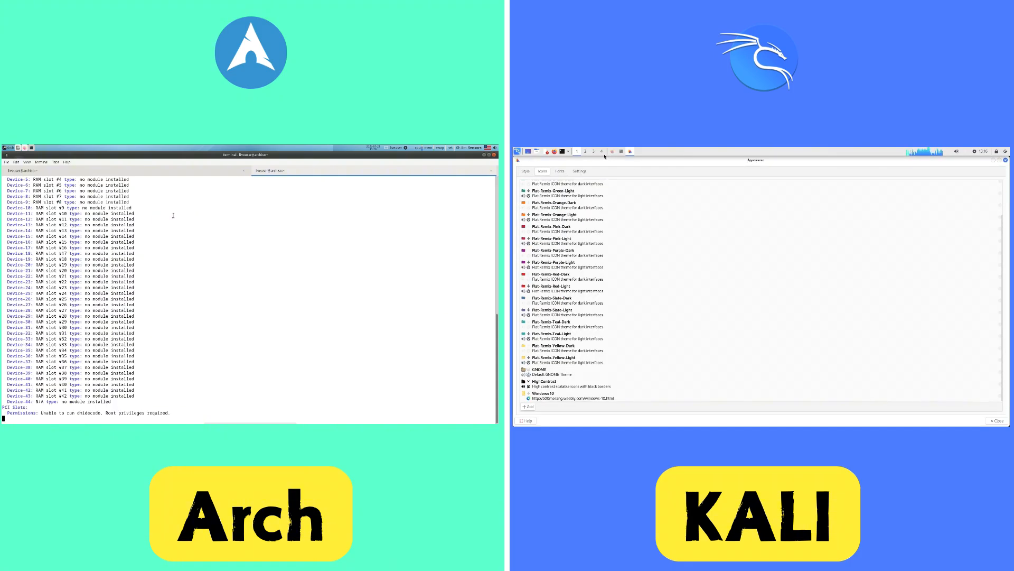
pyautogui.click(579, 171)
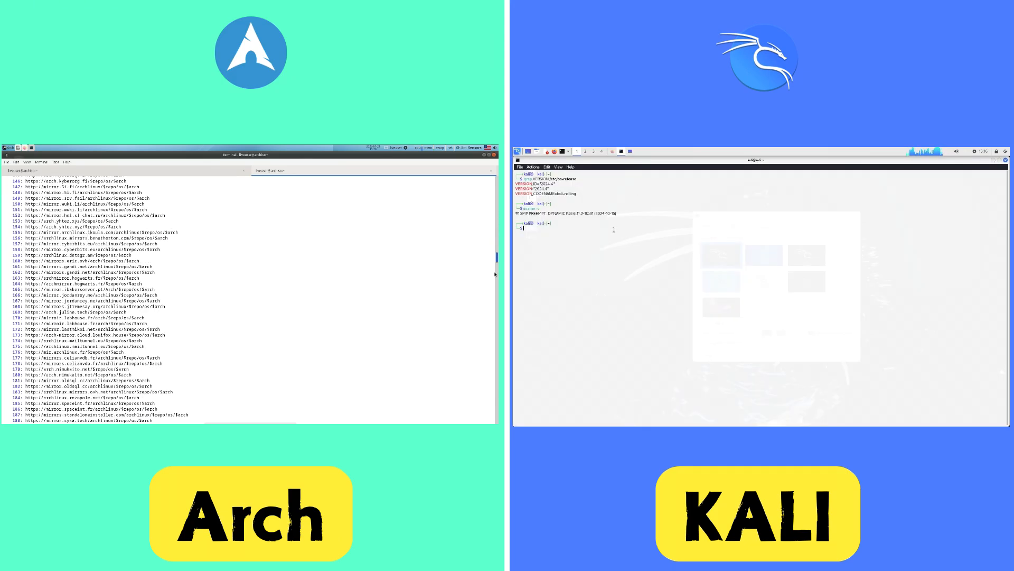
pyautogui.scroll(-3)
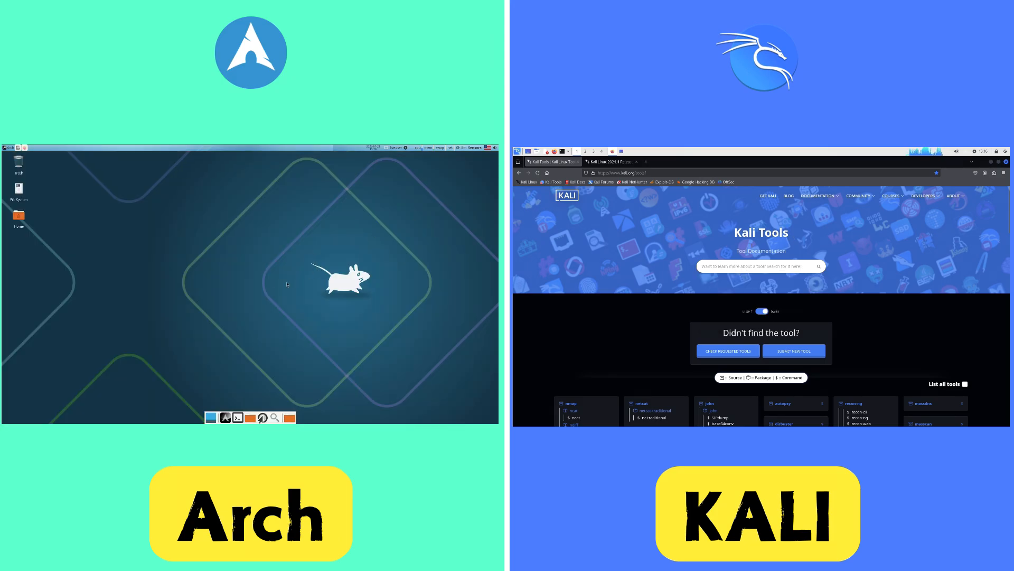
# Type burpsuite, advance Arch's installer to Users, and hover Kali's 01 - Information Gathering.
pyautogui.write('burpsuite')
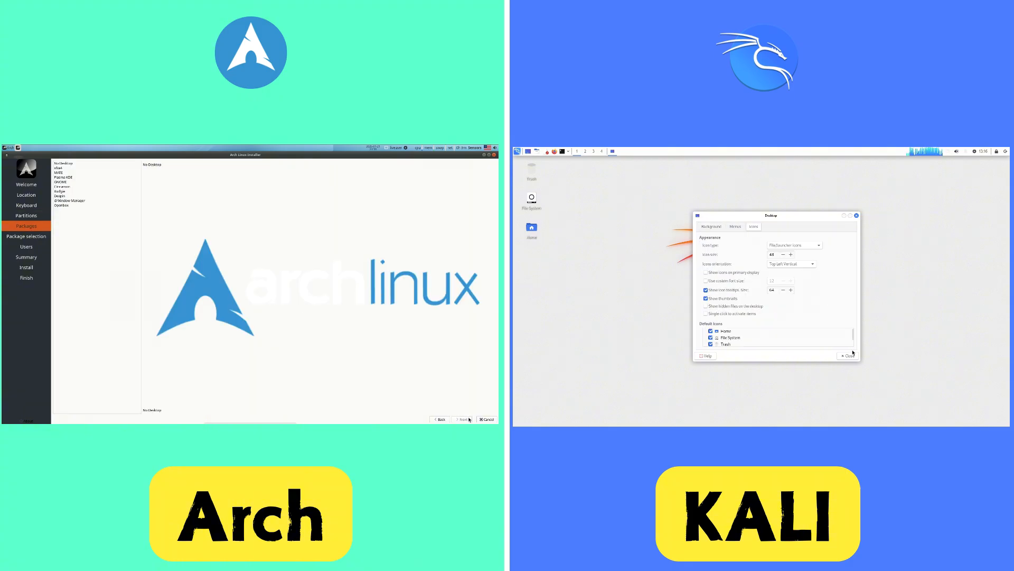
pyautogui.click(848, 355)
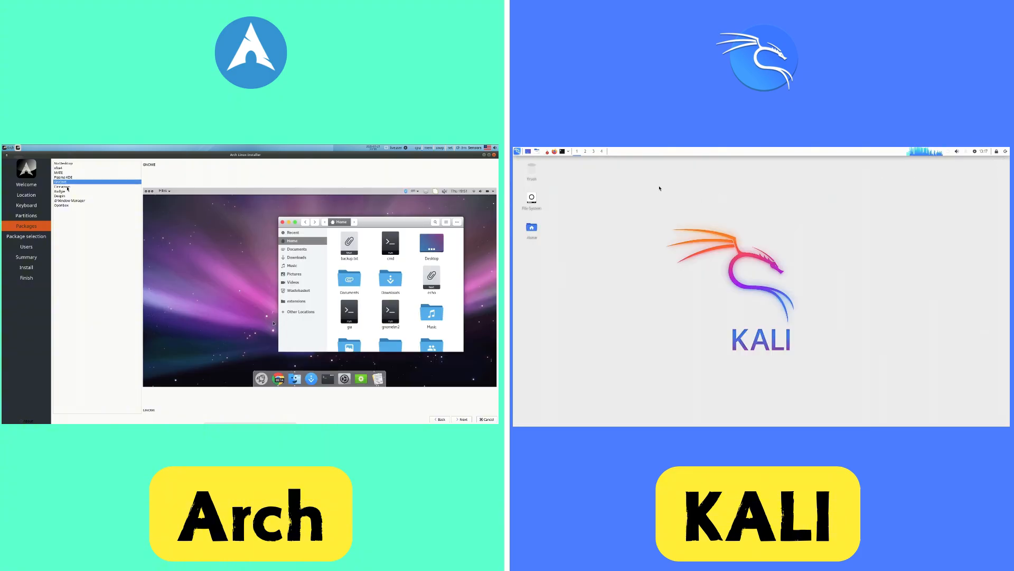
pyautogui.click(61, 187)
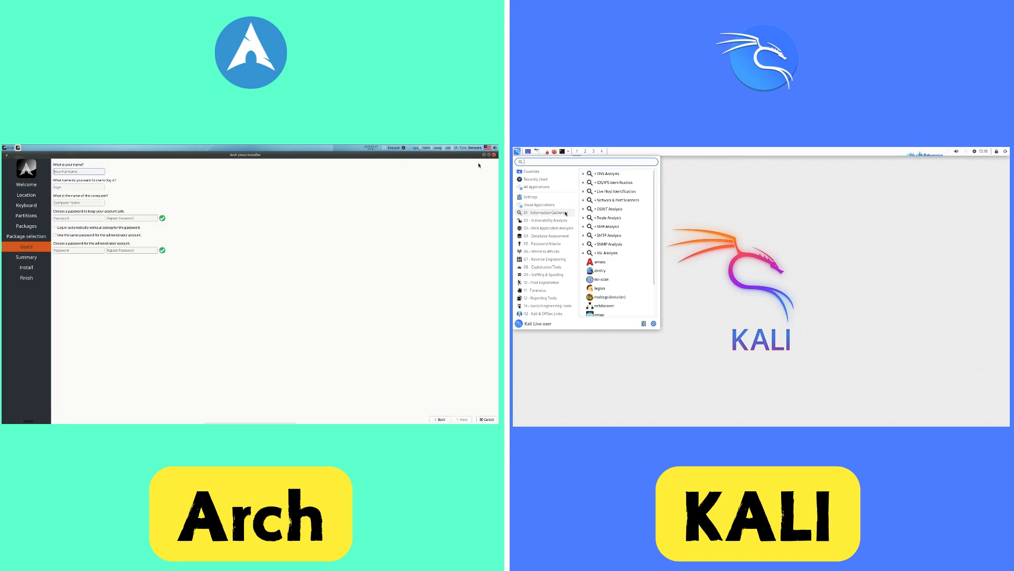
# Pick a different Arch wallpaper and browse the desktop and launcher icon settings.
pyautogui.click(486, 419)
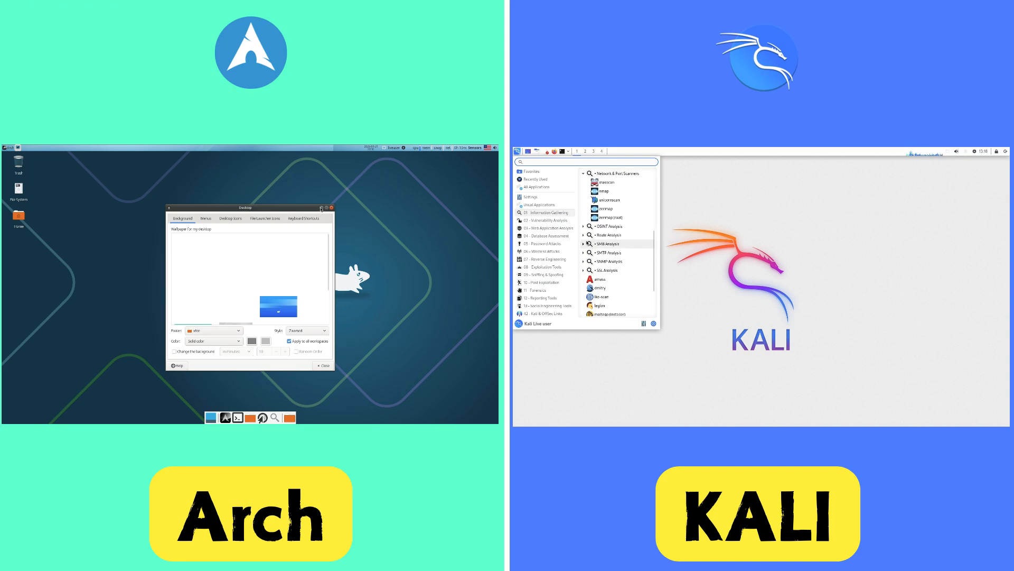
pyautogui.click(326, 208)
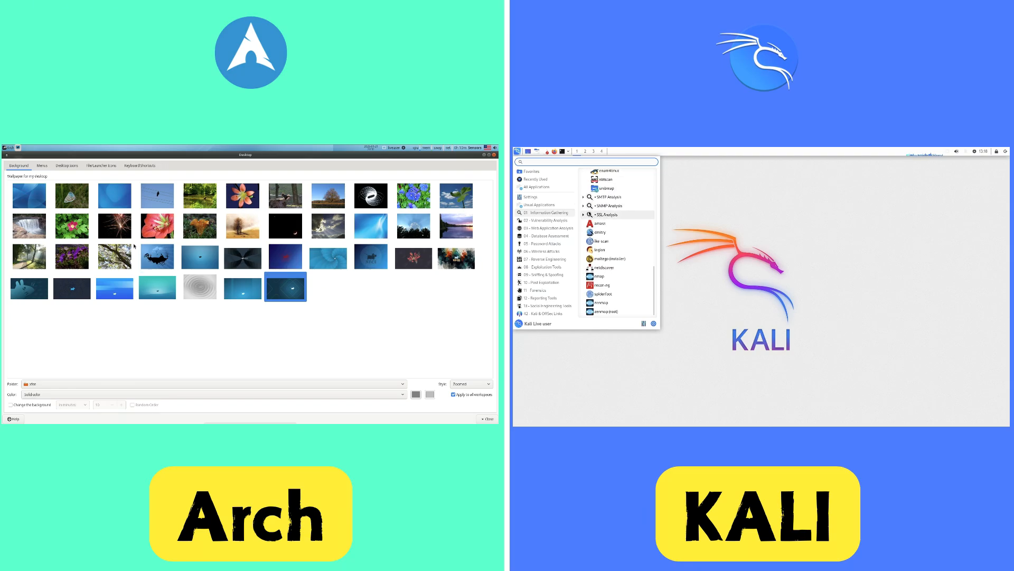
pyautogui.click(608, 196)
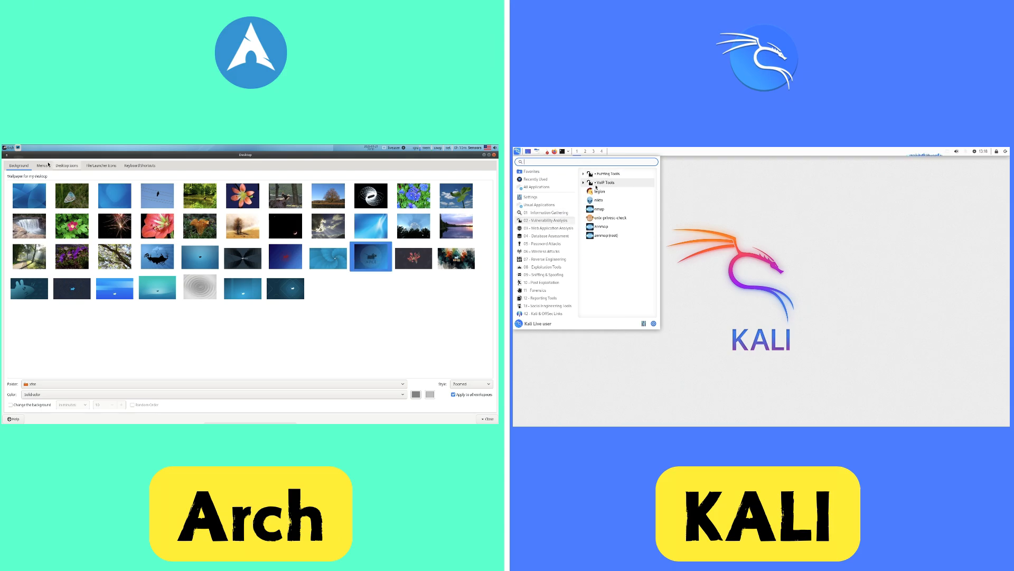
pyautogui.click(67, 165)
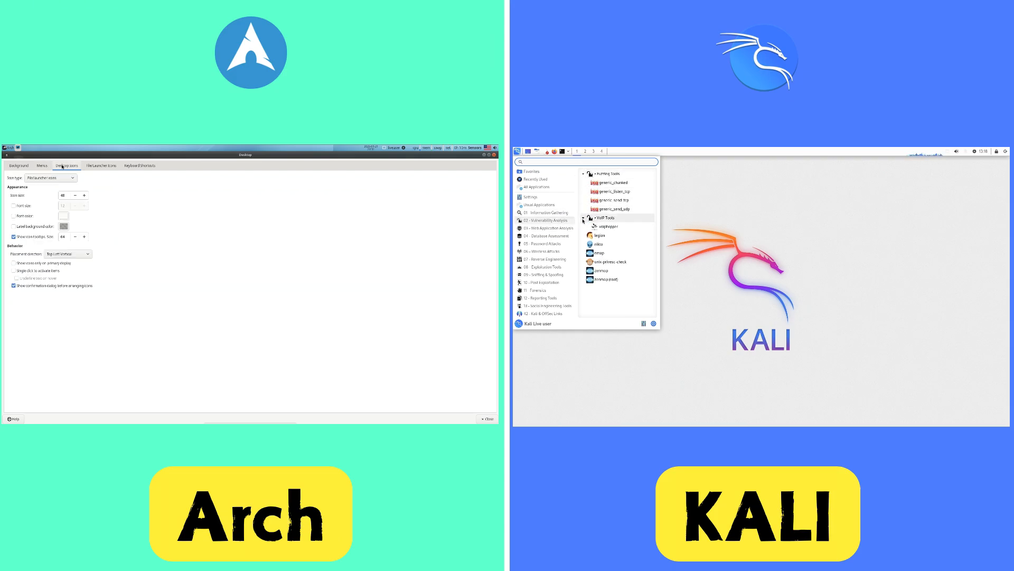
pyautogui.click(101, 165)
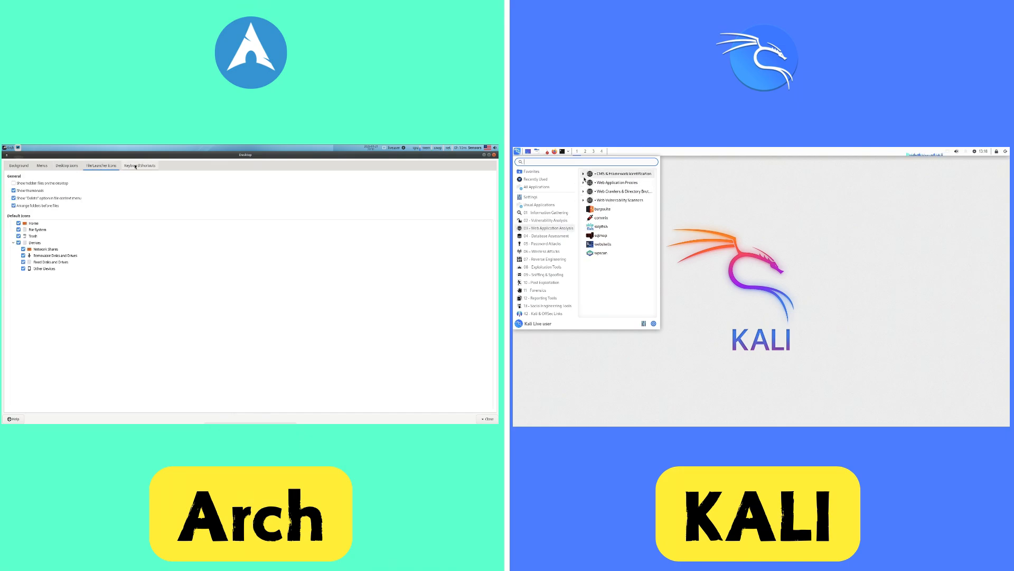
pyautogui.click(139, 165)
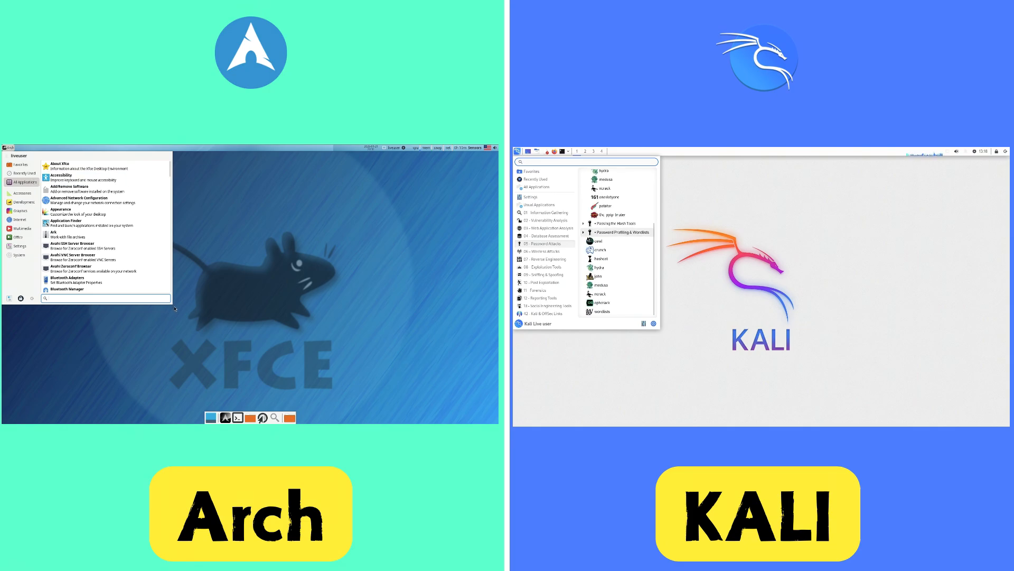
# Open Arch's Appearance settings and apply a dark style.
pyautogui.click(622, 232)
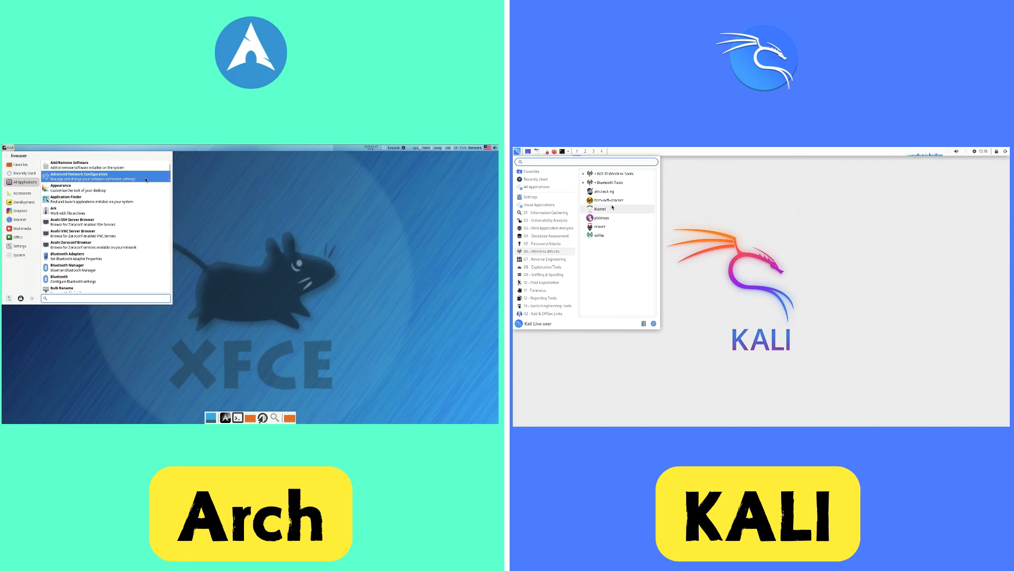
pyautogui.click(60, 187)
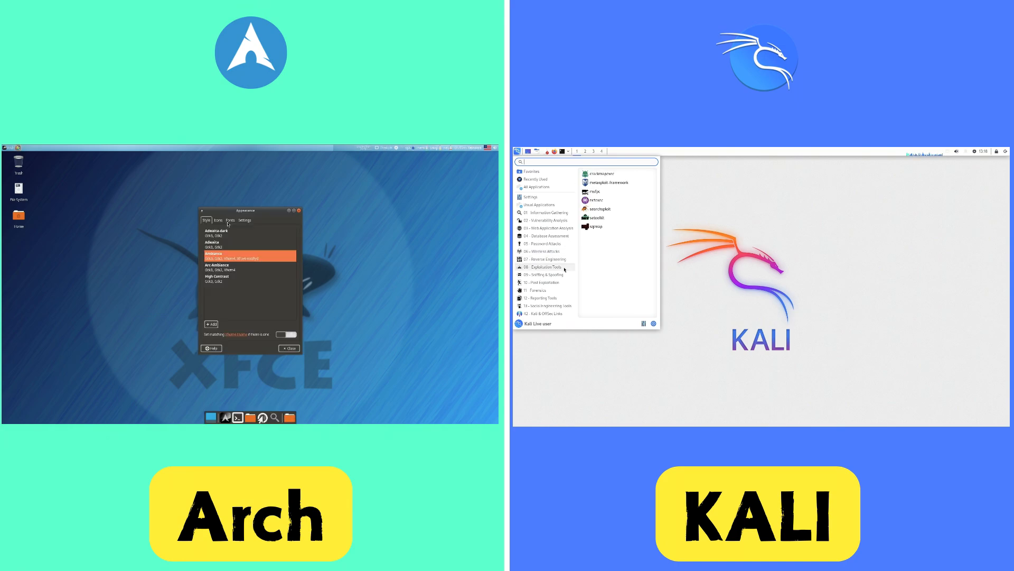
pyautogui.click(230, 220)
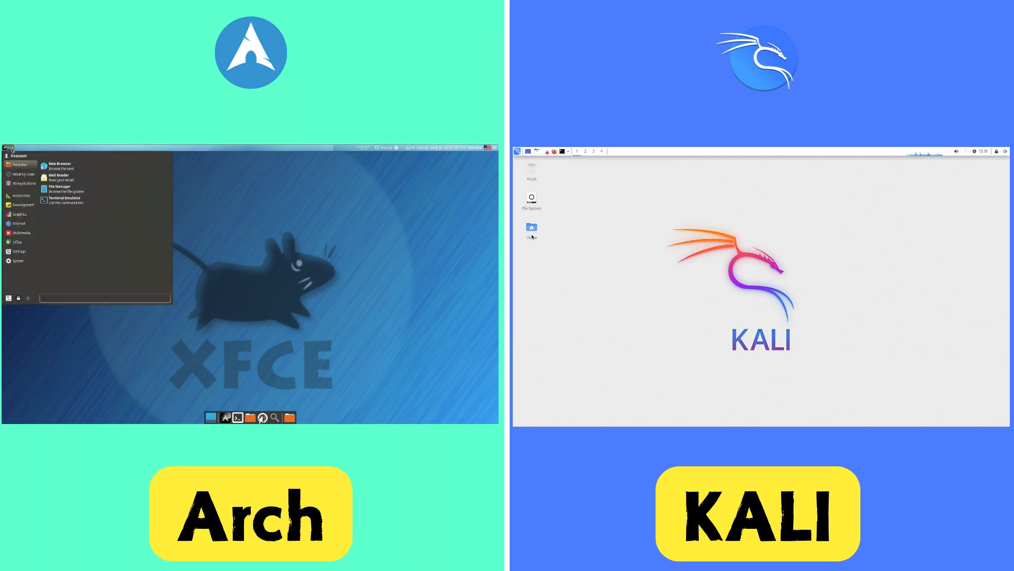
# View Task Manager's file systems and resource graphs, then list Arch's System applications.
pyautogui.click(531, 227)
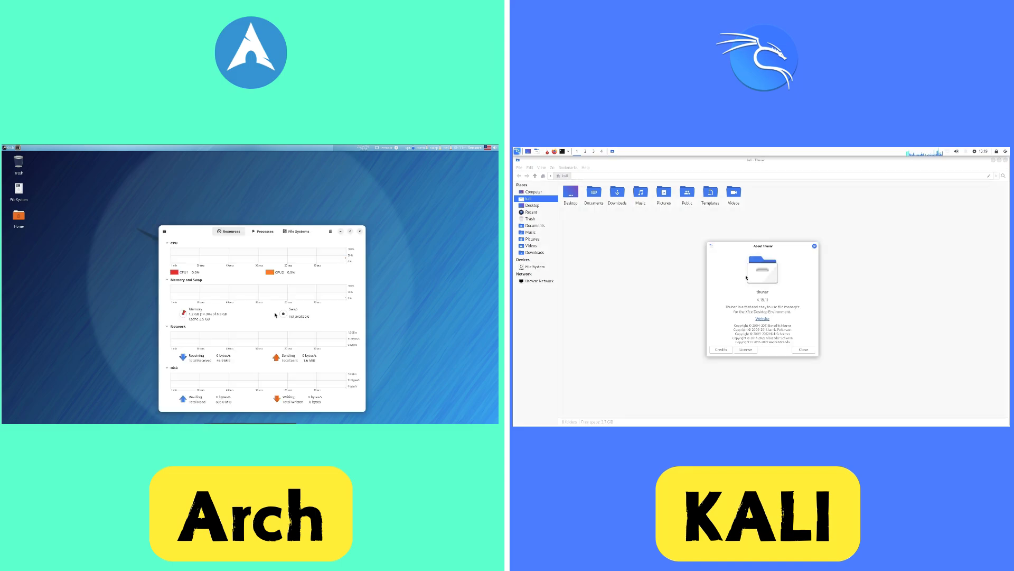
pyautogui.click(803, 350)
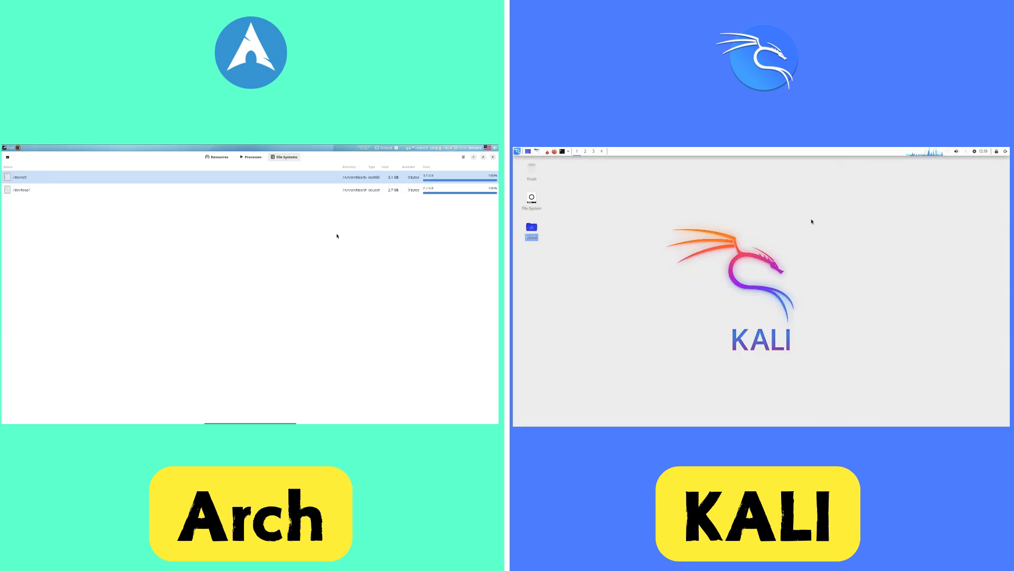
pyautogui.click(252, 156)
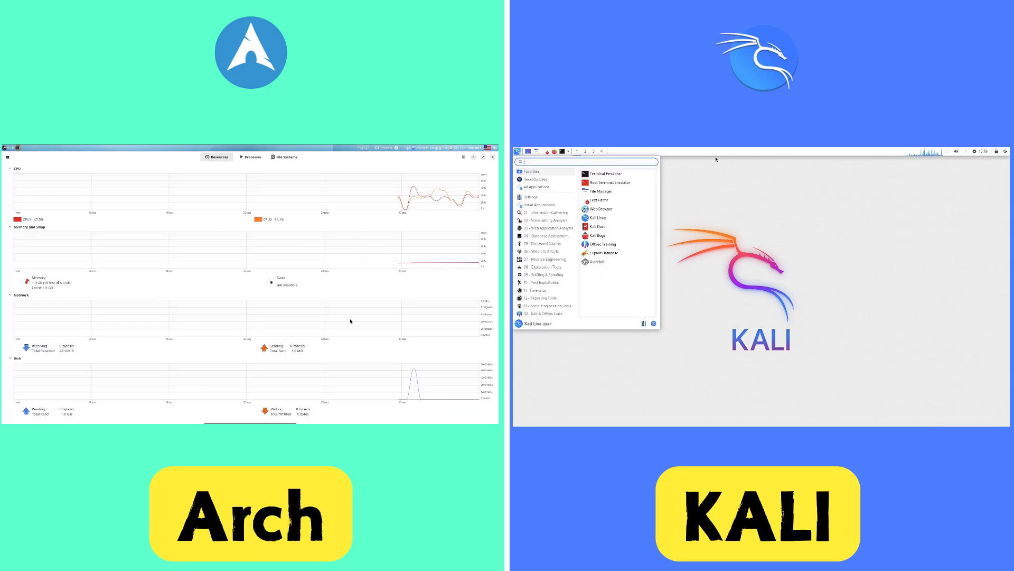
pyautogui.click(536, 187)
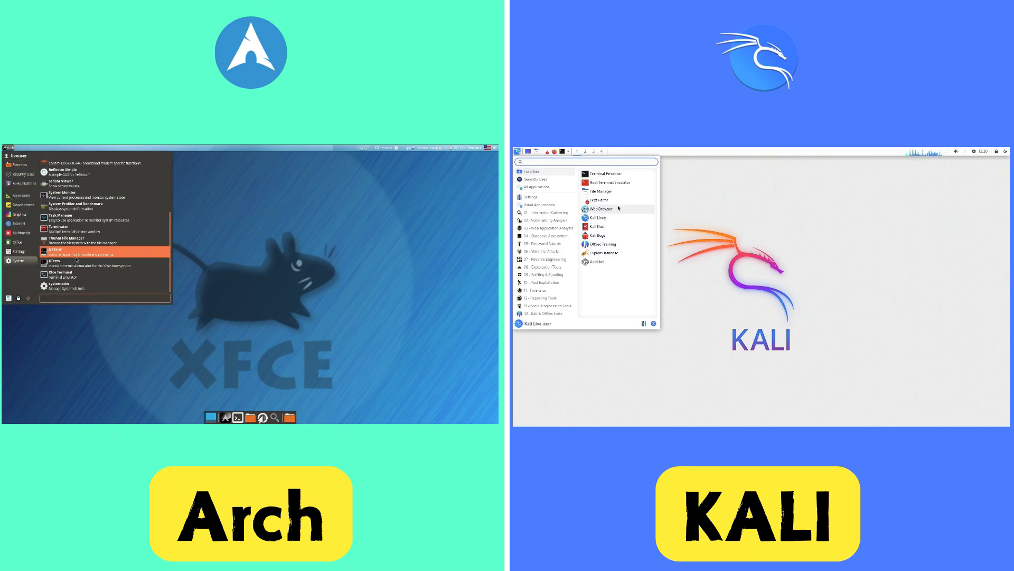
# Browse Kali's icon themes and fonts while viewing Arch's Multimedia applications.
pyautogui.click(536, 187)
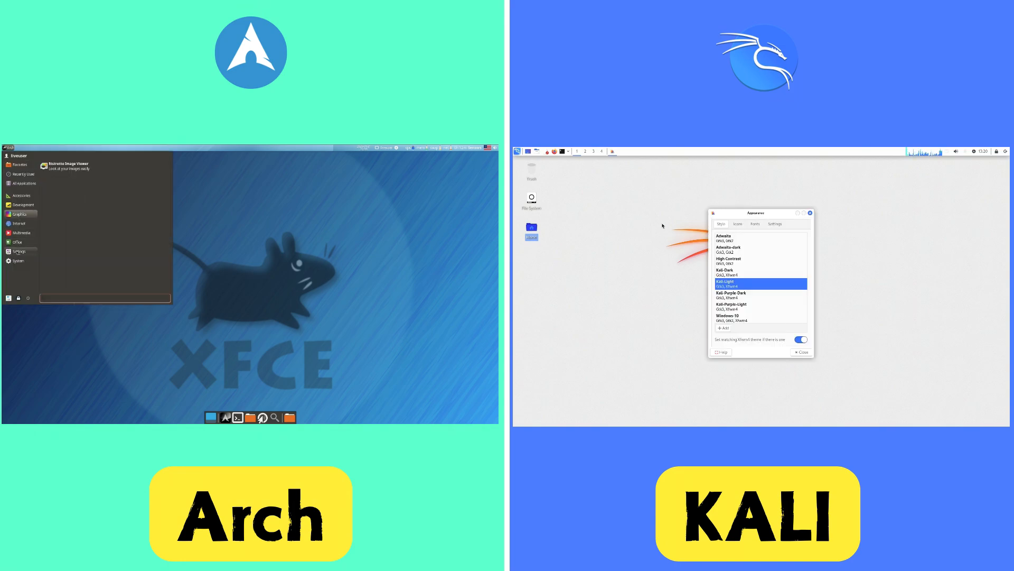
pyautogui.click(18, 251)
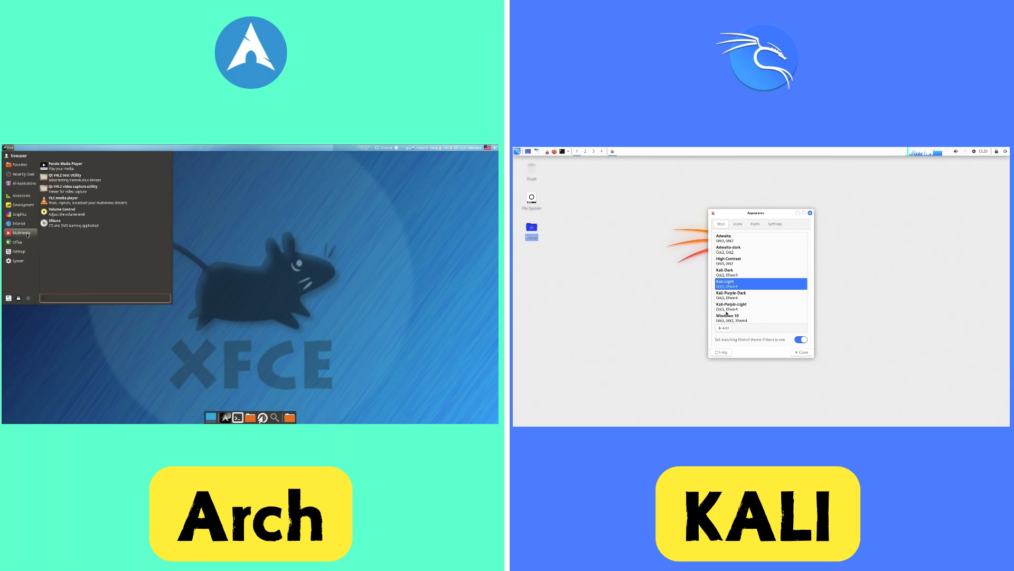
pyautogui.click(739, 224)
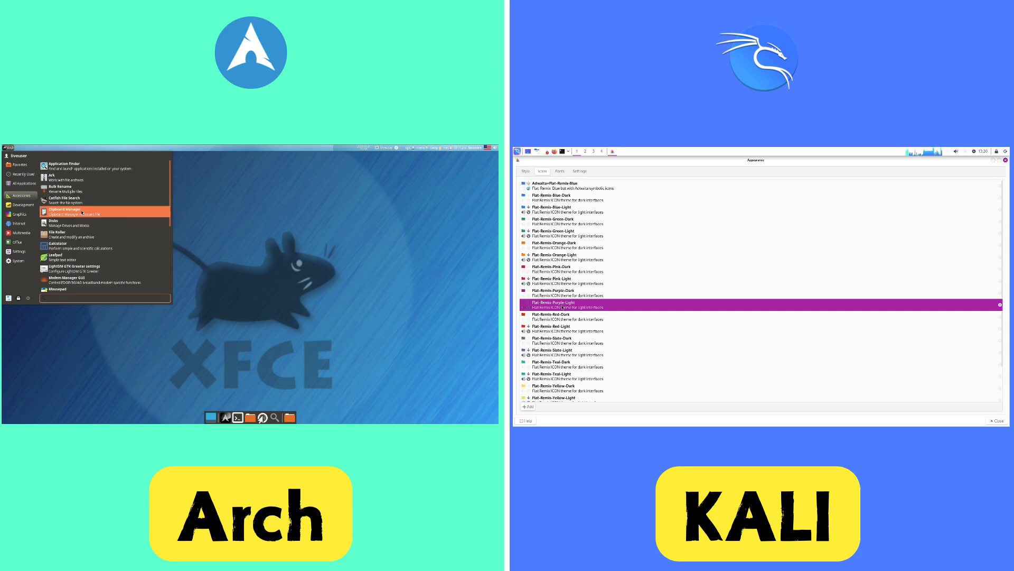
pyautogui.click(245, 213)
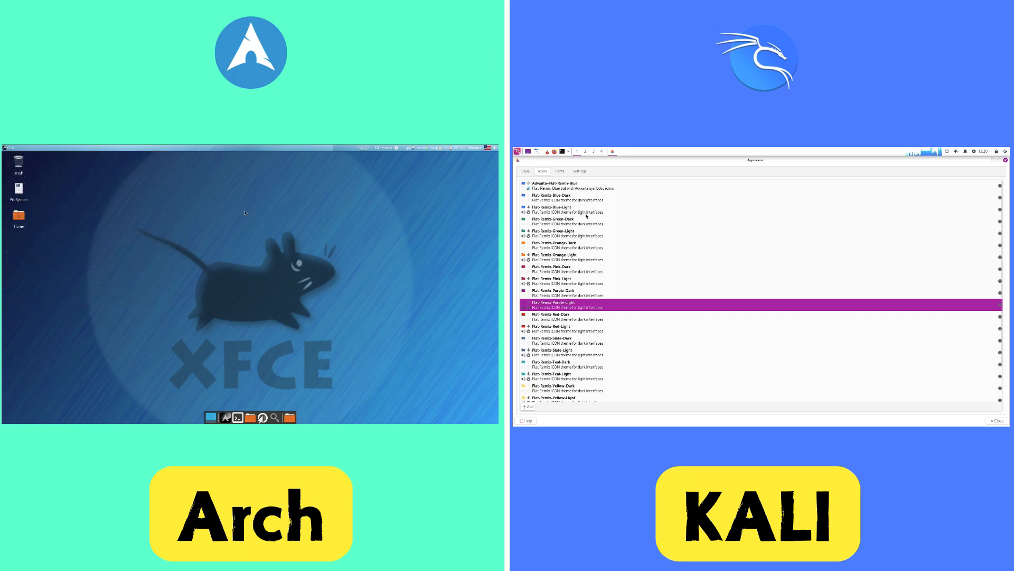
pyautogui.click(579, 170)
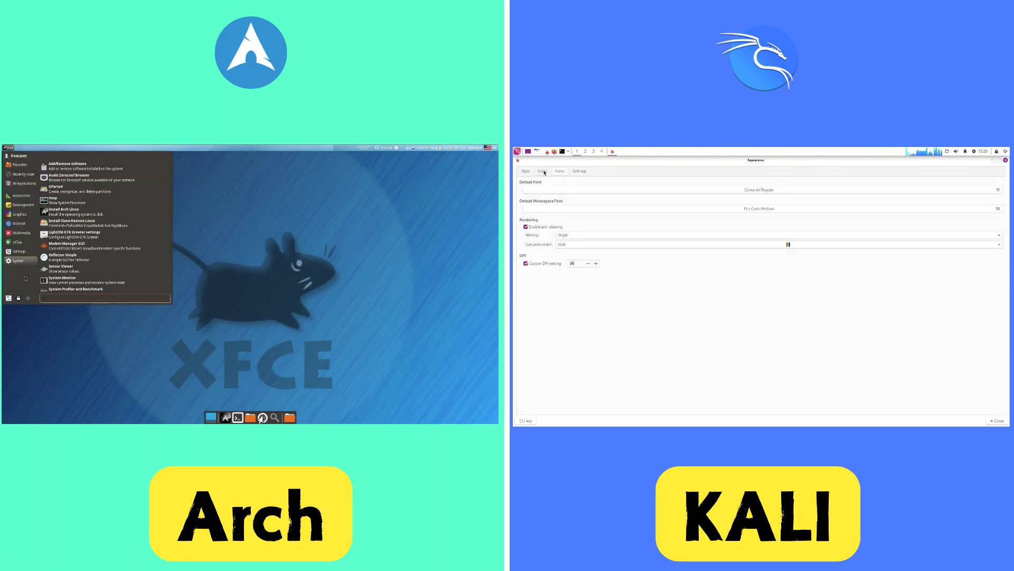
# Show Arch's notification Log options after viewing power manager and Kali file manager preferences.
pyautogui.click(525, 170)
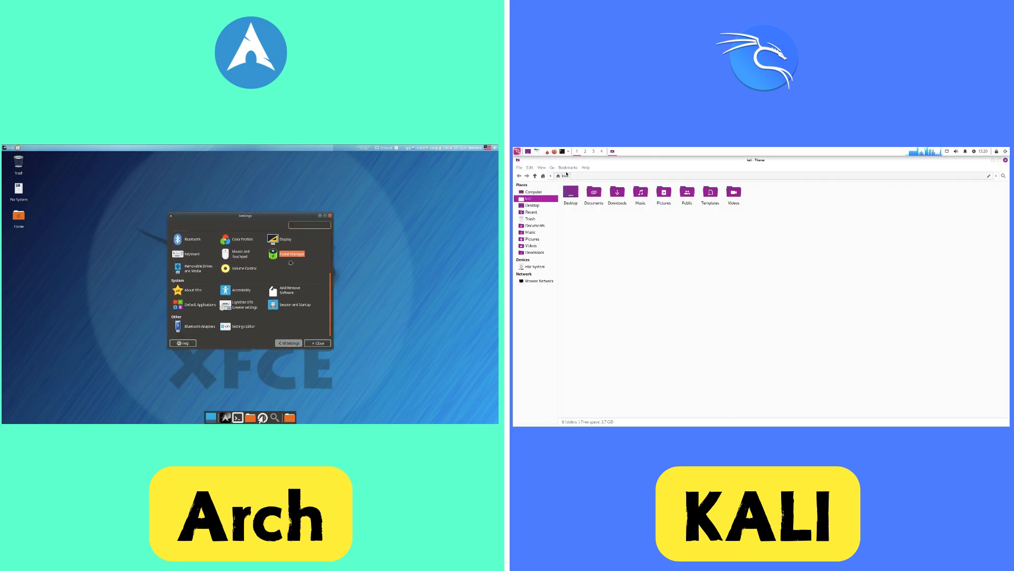
pyautogui.click(291, 253)
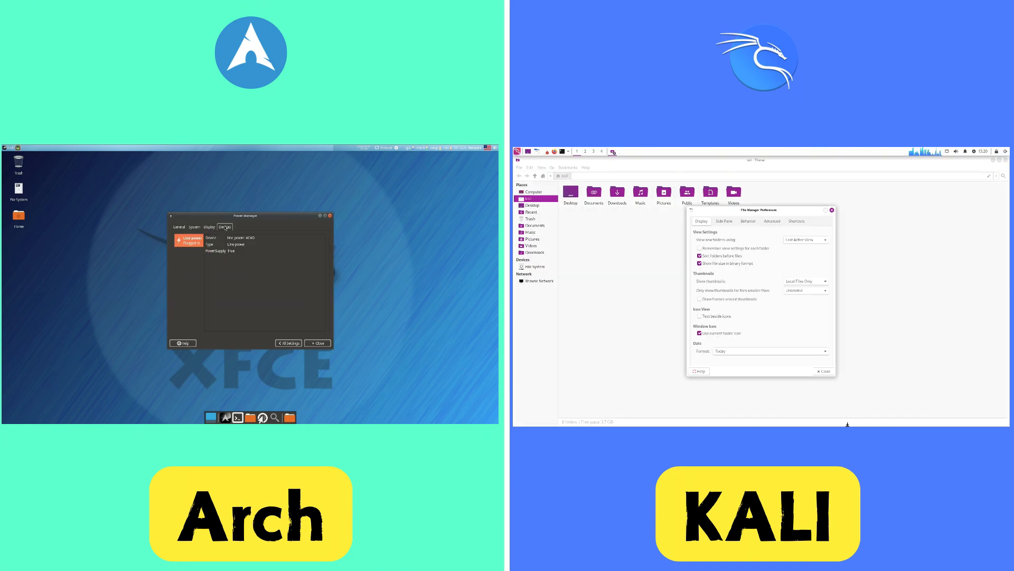
pyautogui.click(288, 343)
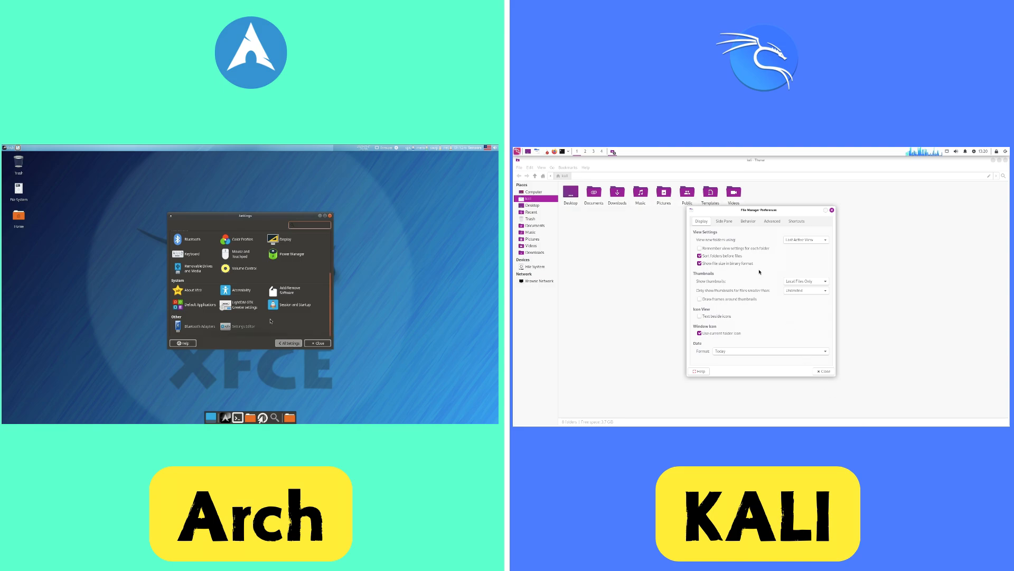
pyautogui.click(723, 221)
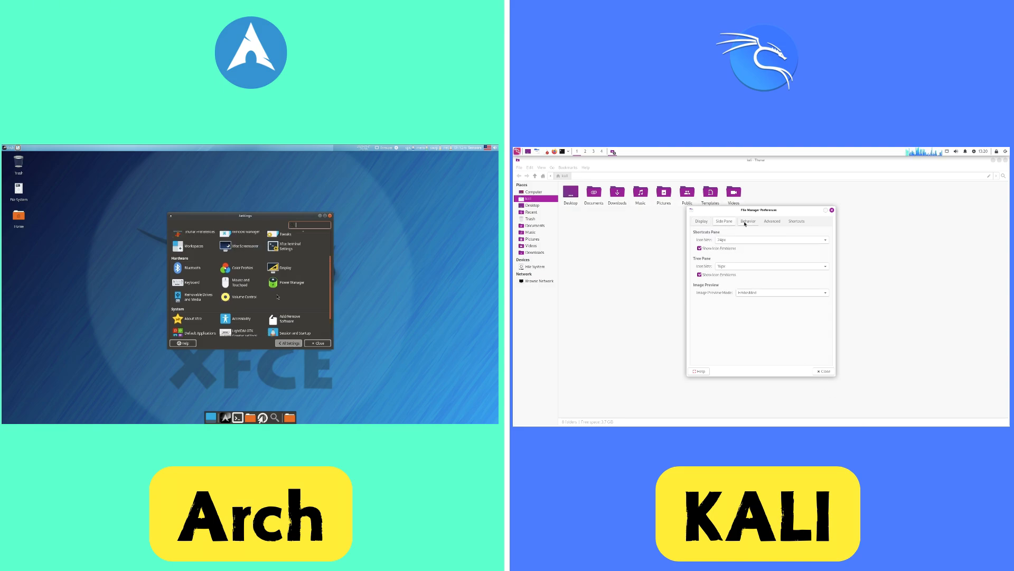
pyautogui.click(748, 221)
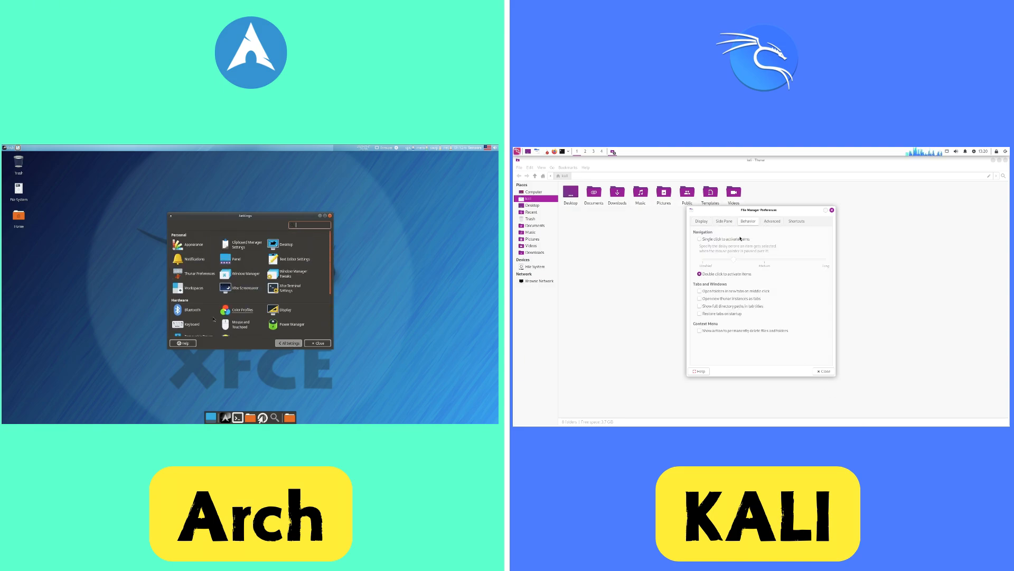
pyautogui.click(699, 239)
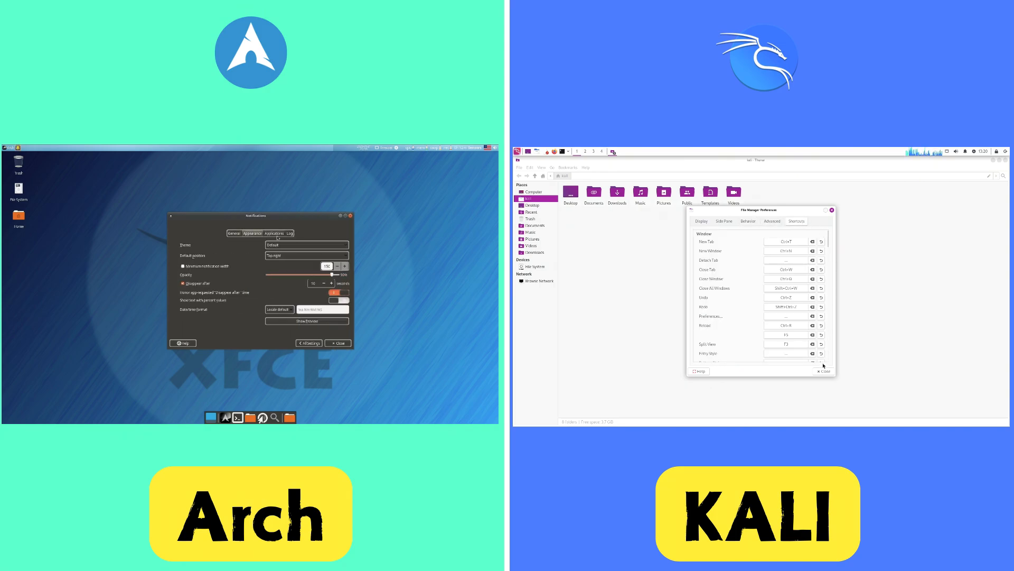
pyautogui.click(290, 233)
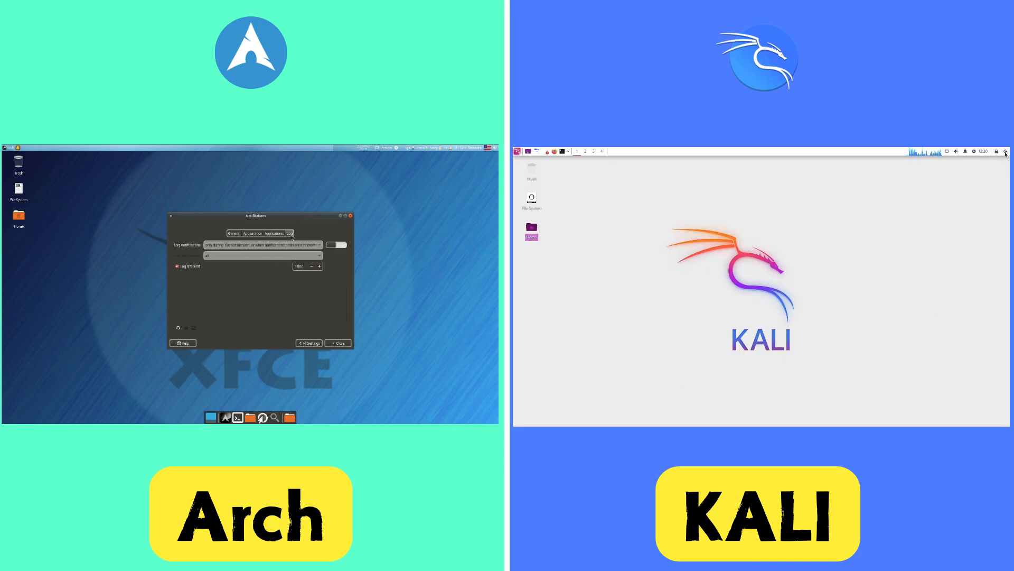